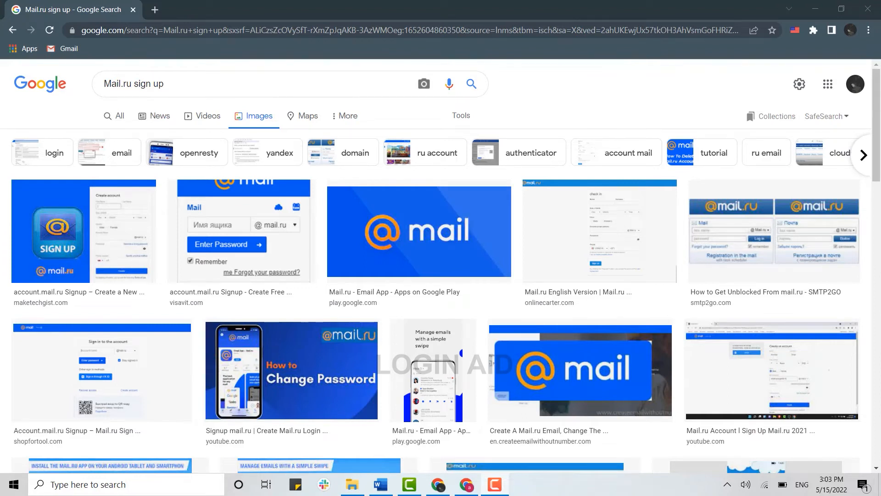
mouse_move(872, 448)
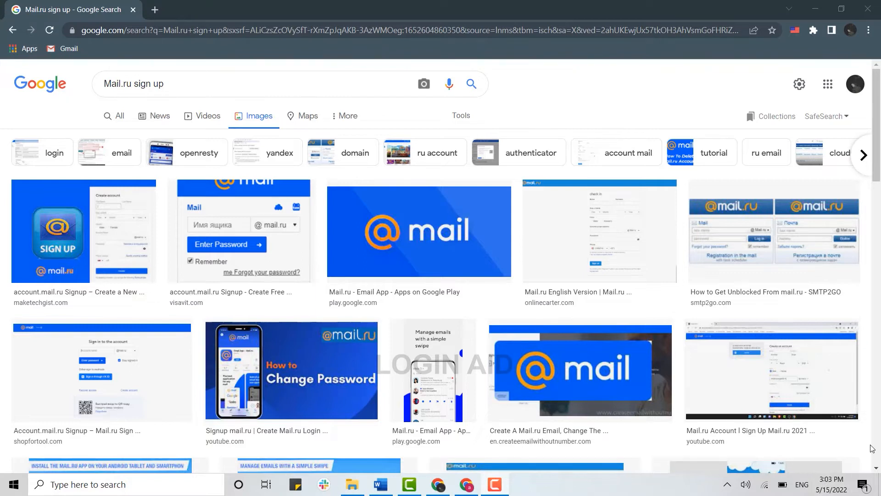
mouse_move(570, 113)
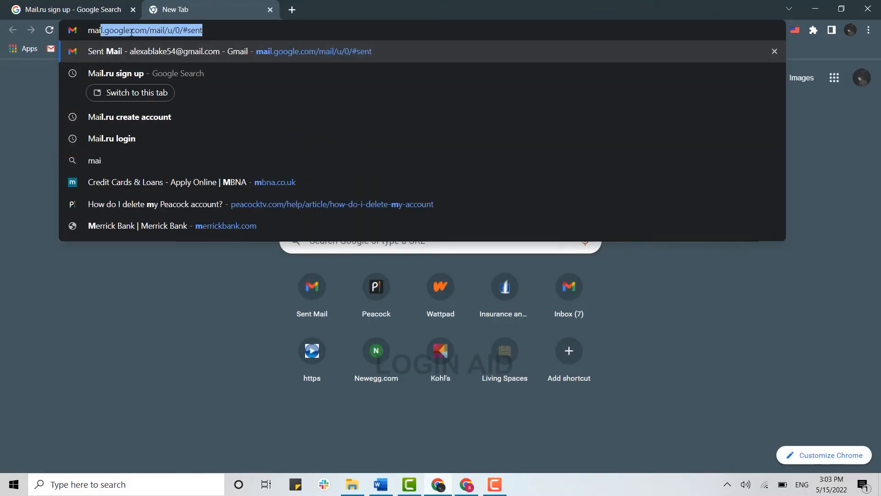
Step: Load mail.ru in a new tab and translate the page into English
text(mail.ru.co)
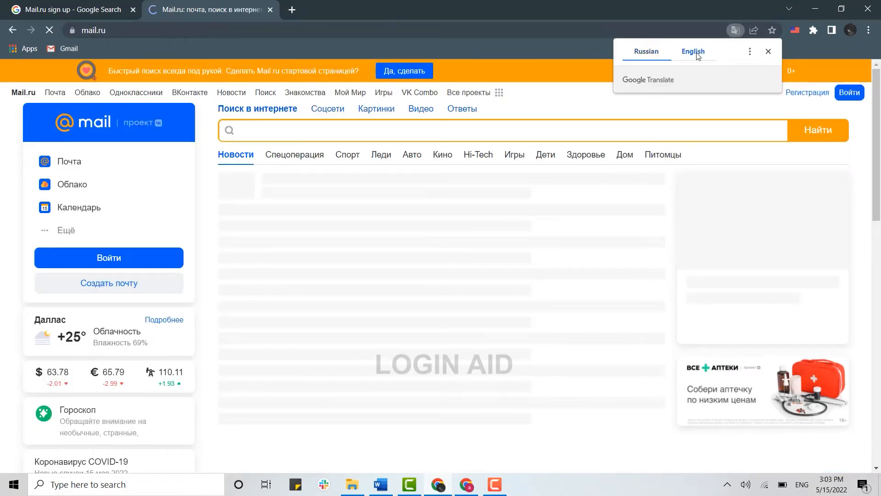
click(693, 51)
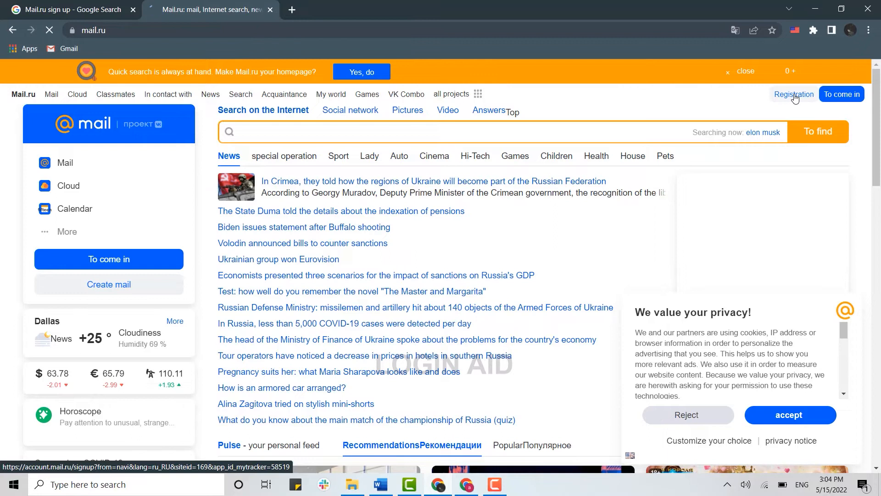
click(793, 93)
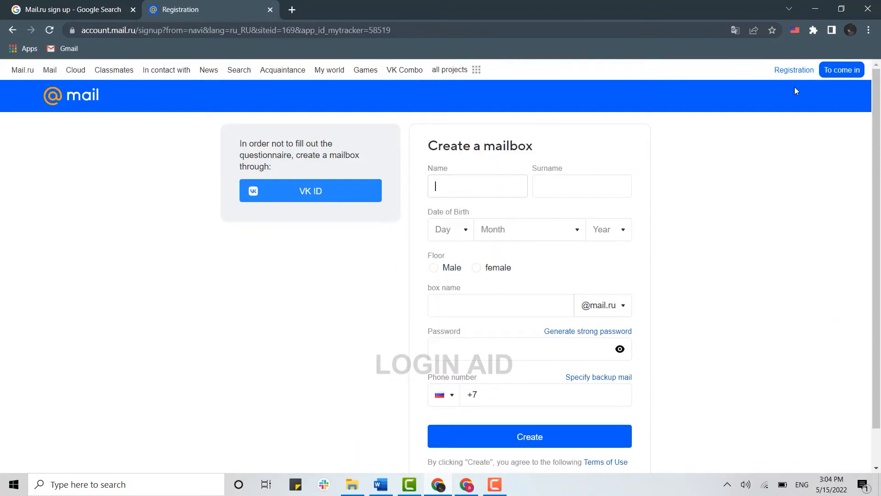
mouse_move(638, 215)
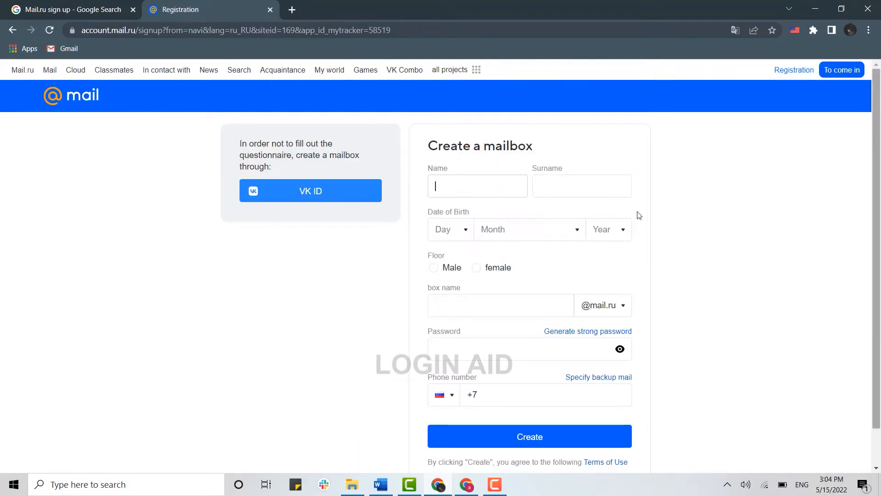
scroll(down, 3)
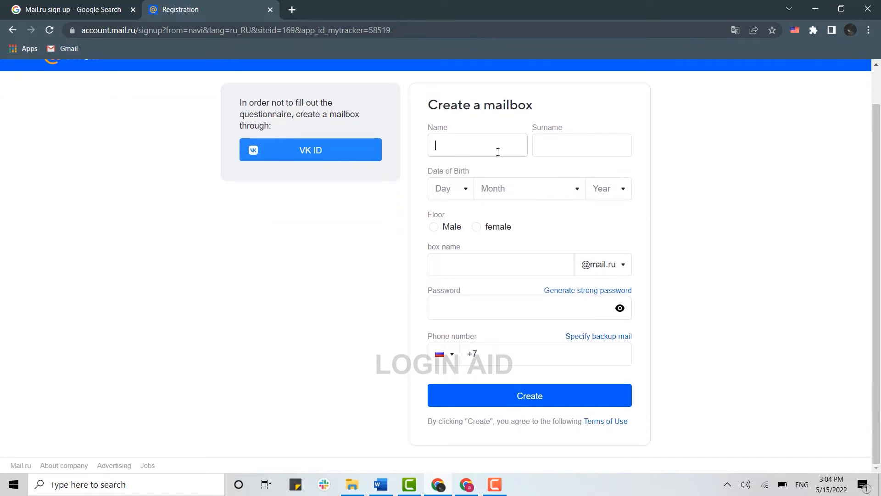
text(Alexa)
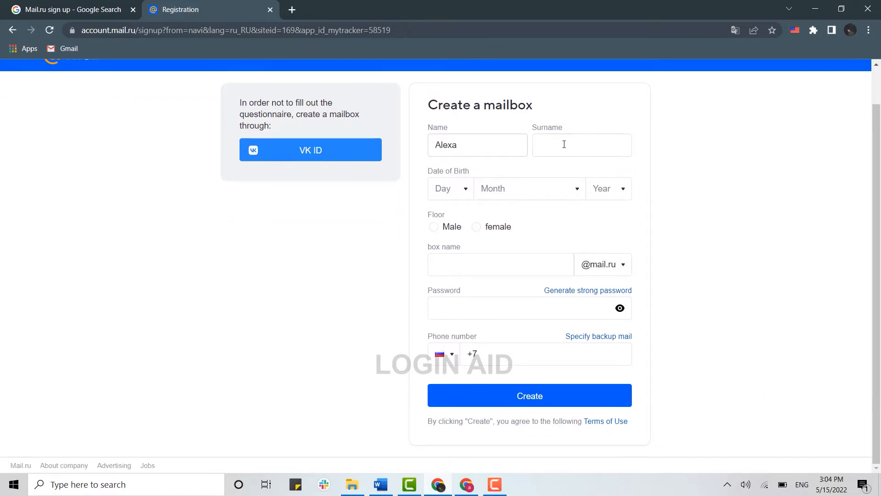
text(Blake)
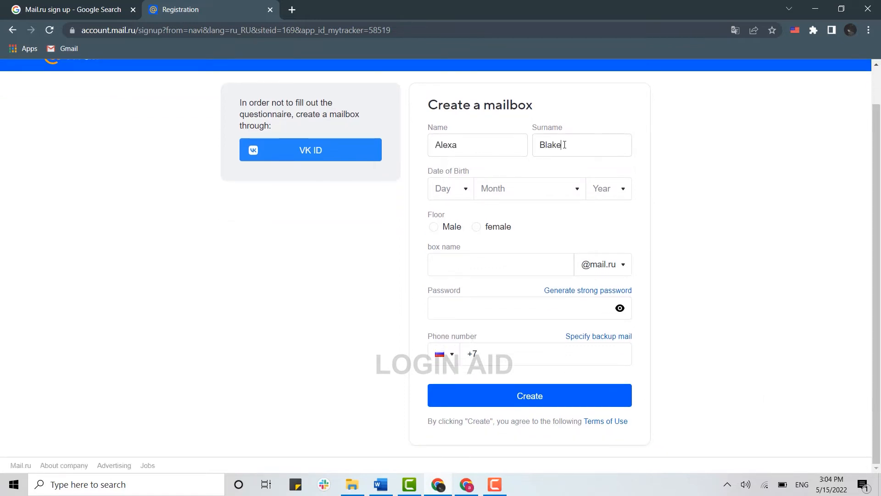
click(529, 188)
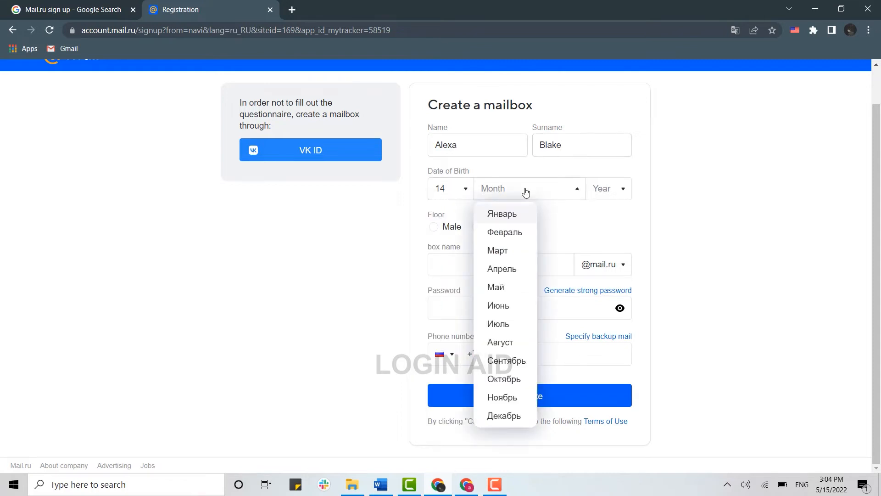
click(608, 188)
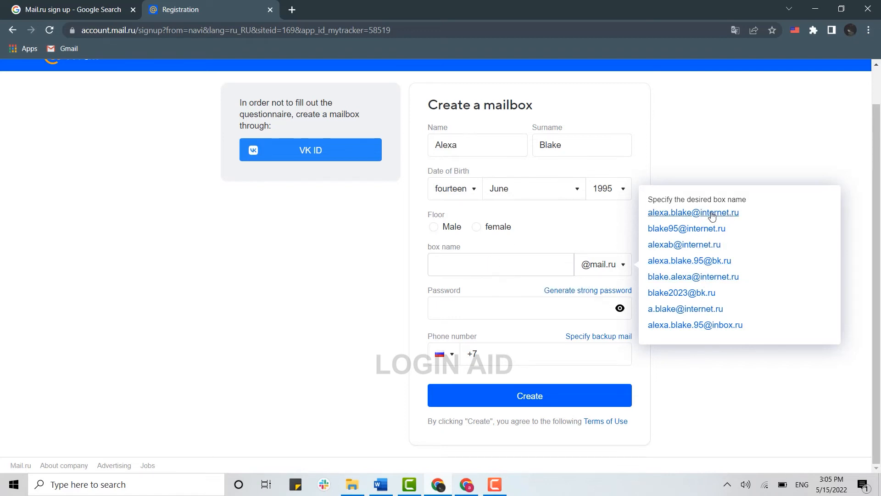
Step: Choose the first suggested internet.ru mailbox address and scroll to the remaining fields
click(692, 213)
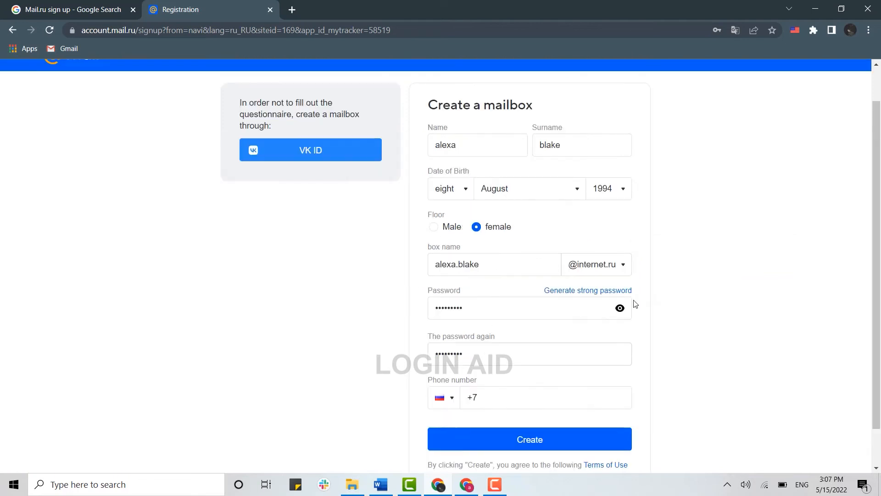
scroll(down, 3)
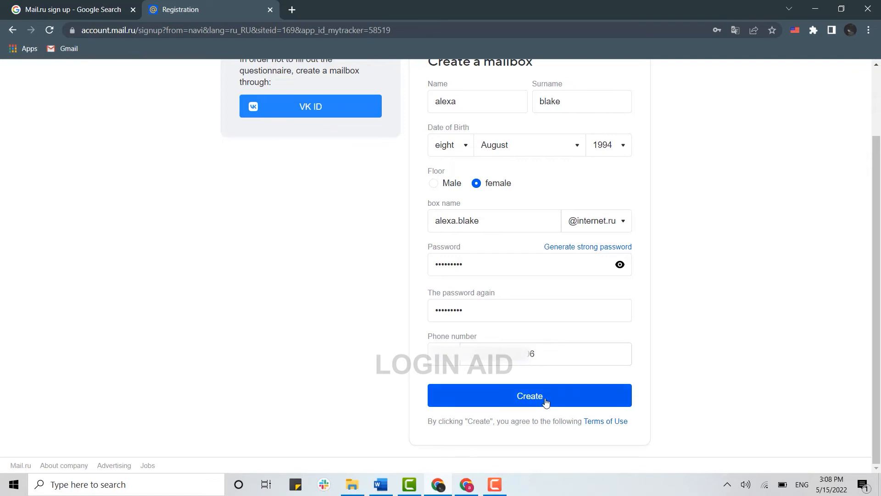
Step: Submit registration, pass the robot check, and enter the verification digits from the call
click(529, 395)
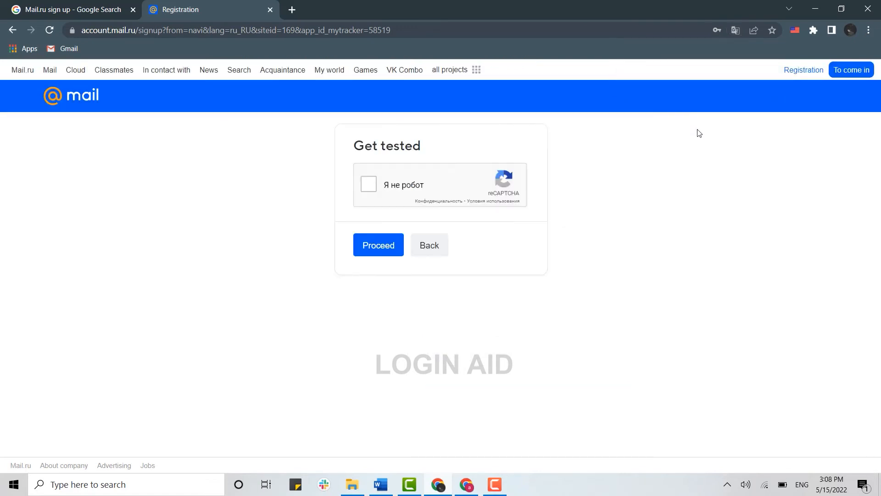
mouse_move(543, 152)
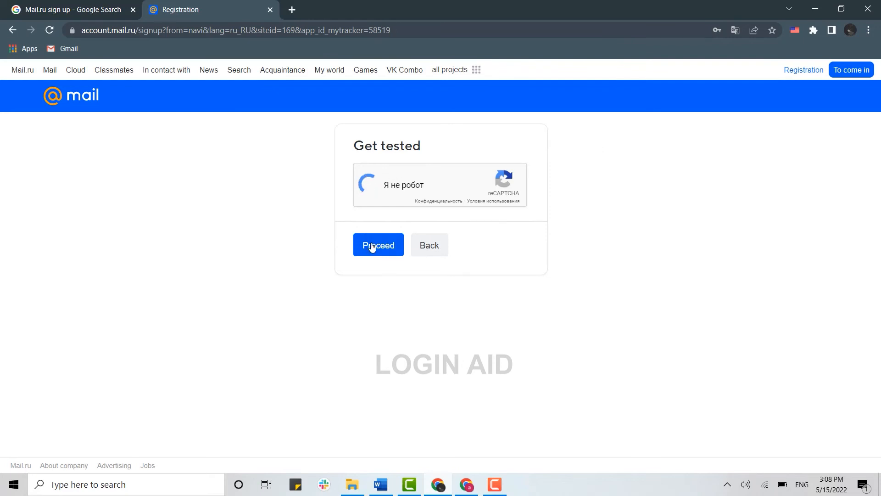
click(378, 244)
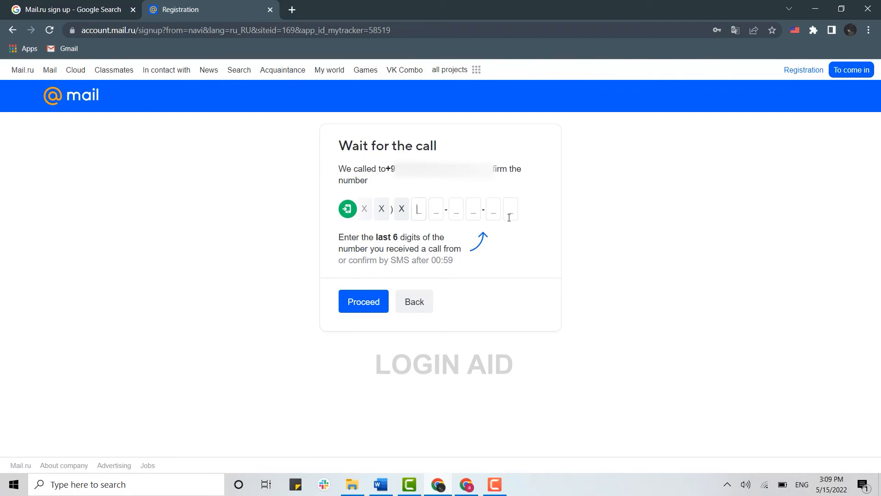
text(0)
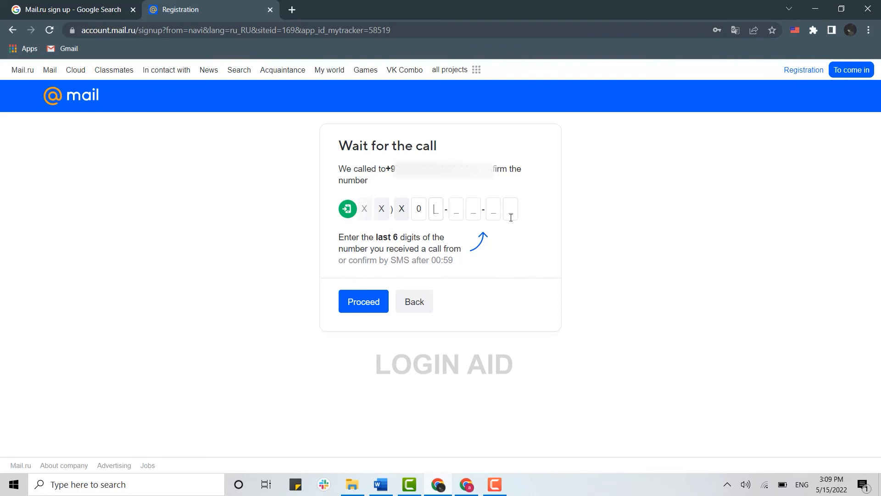
text(8188)
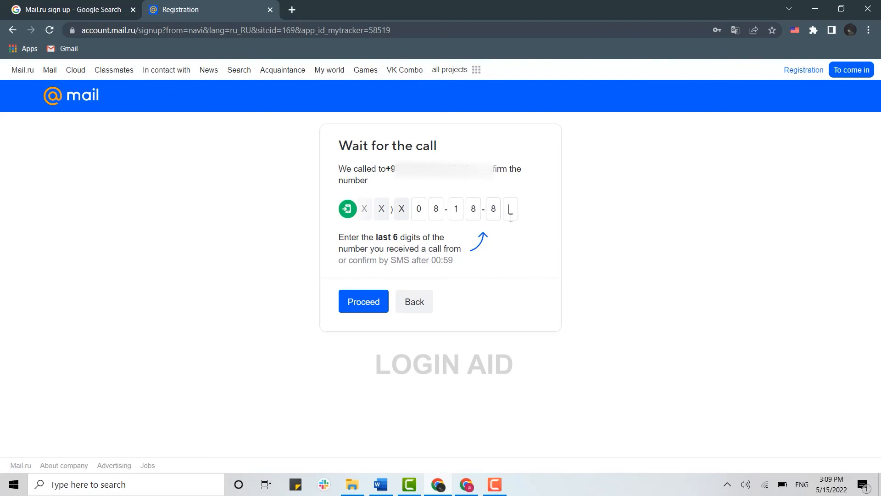
click(363, 301)
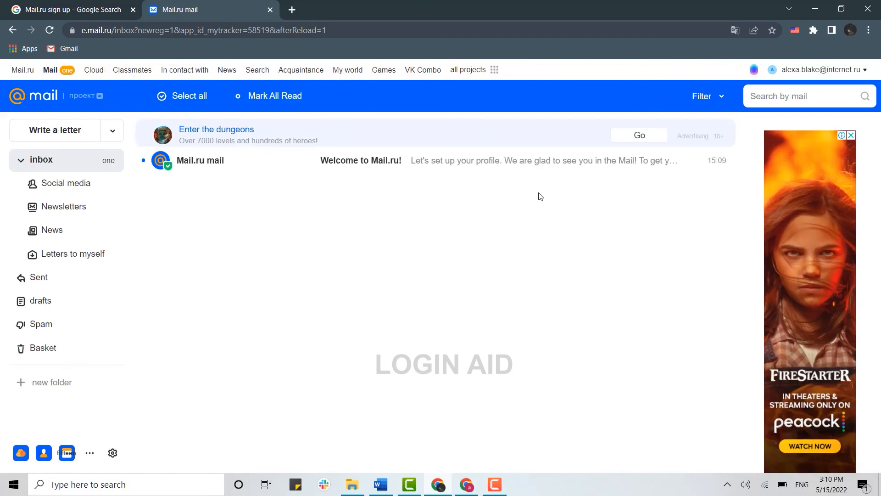
Step: View the new inbox showing the Welcome to Mail.ru! letter
click(494, 484)
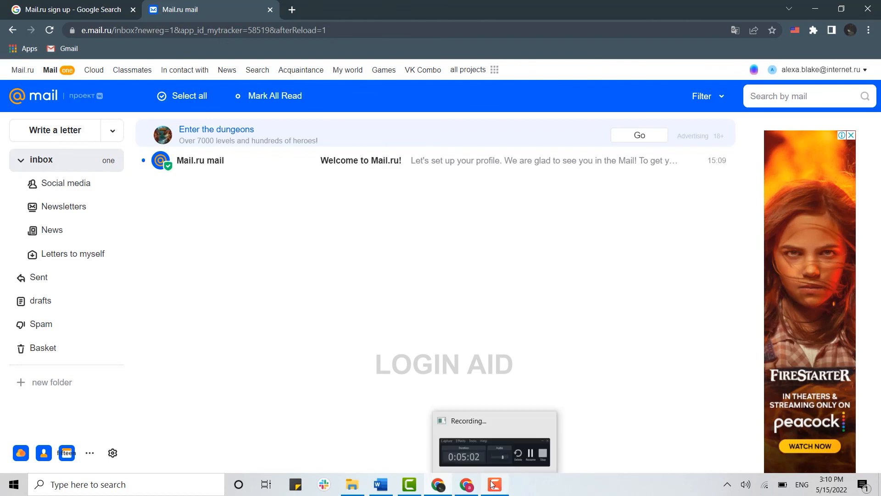